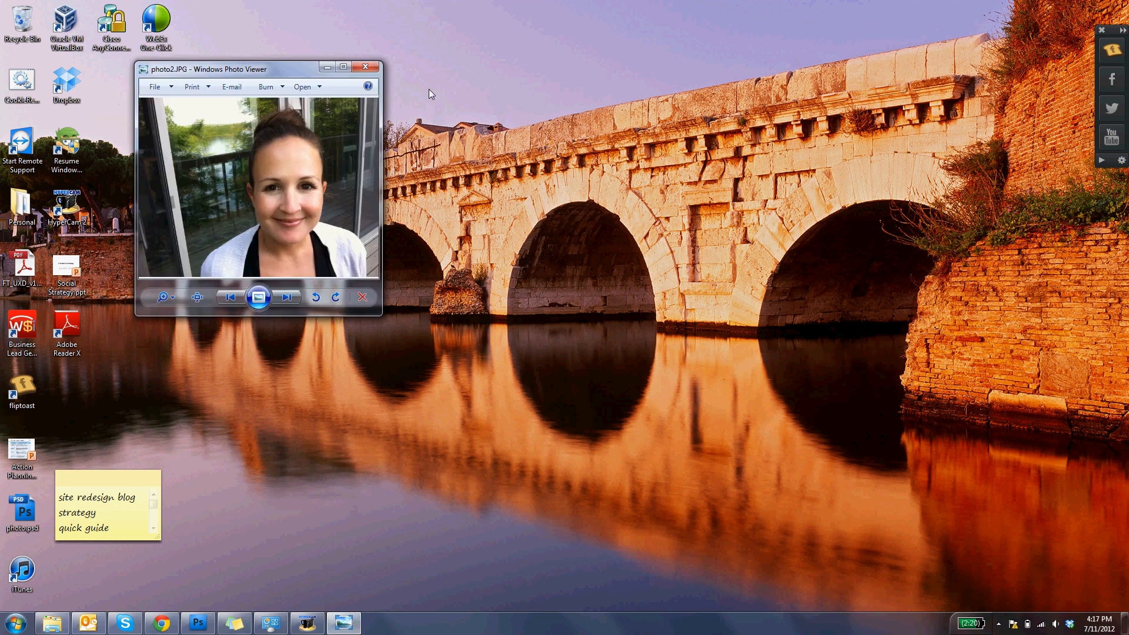
{"action": "mouse_move", "coordinate": [651, 190]}
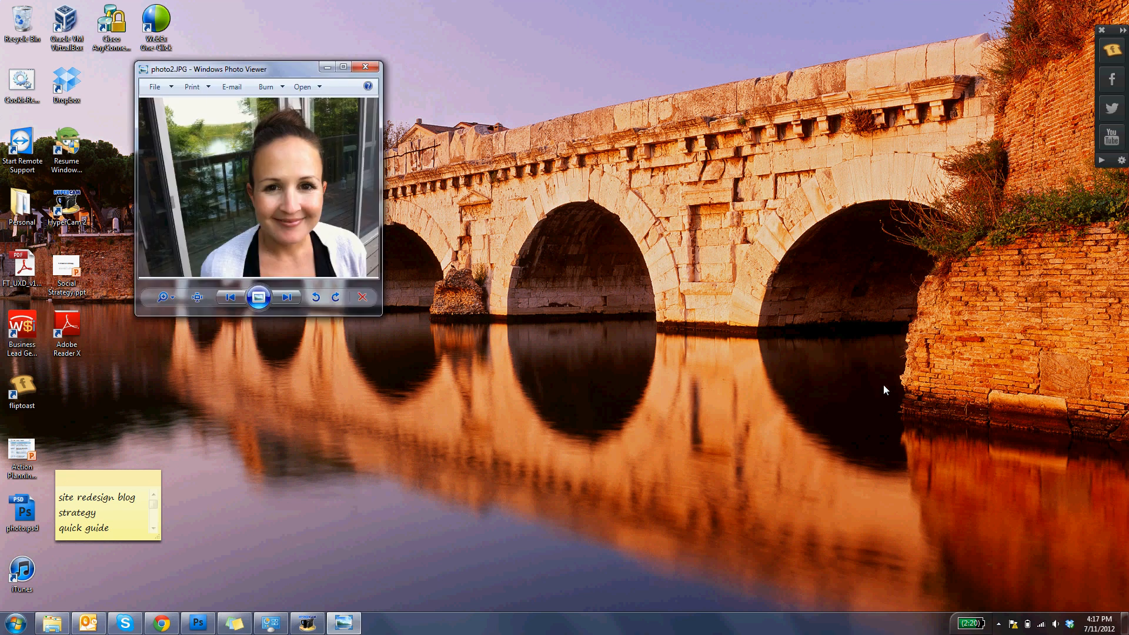
{"action": "mouse_move", "coordinate": [870, 176]}
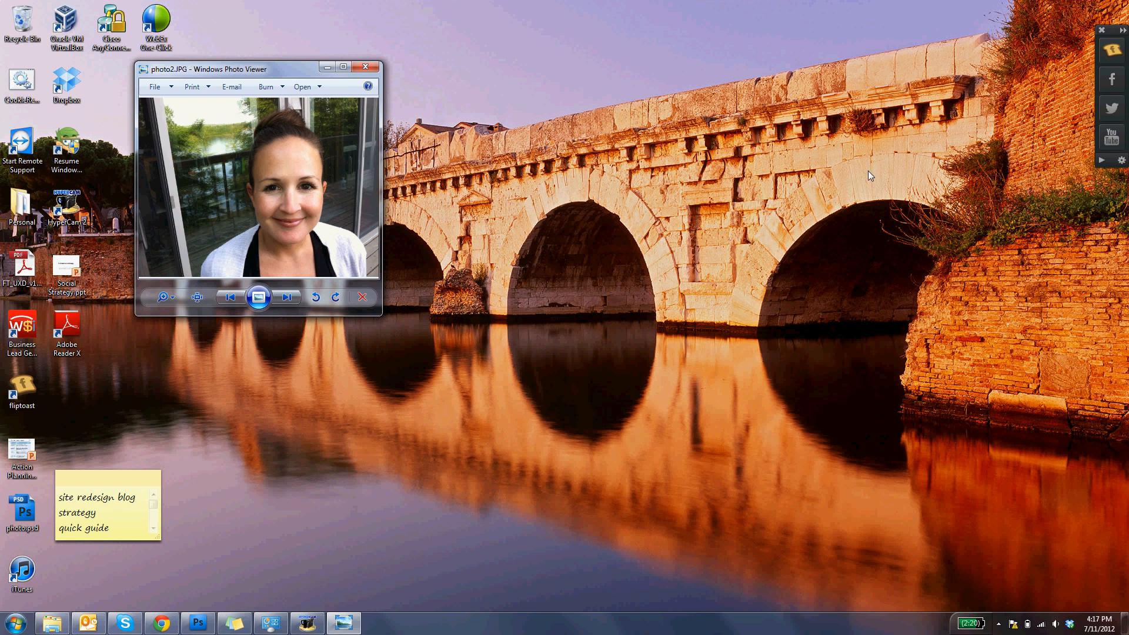
{"action": "mouse_move", "coordinate": [1031, 30]}
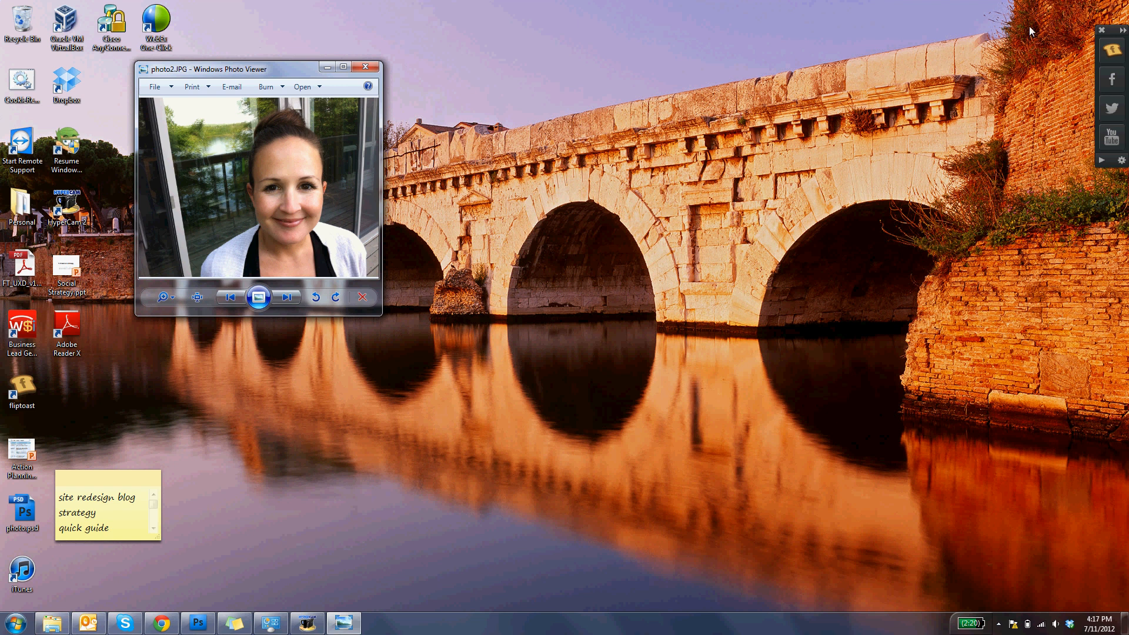
{"action": "mouse_move", "coordinate": [1107, 205]}
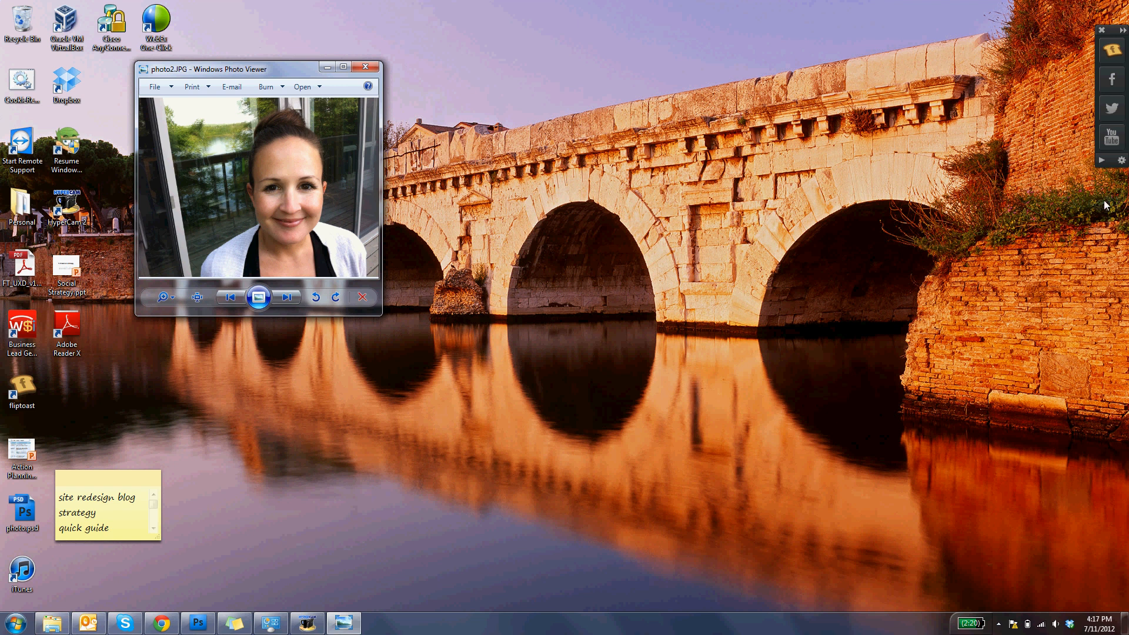
{"action": "mouse_move", "coordinate": [1111, 127]}
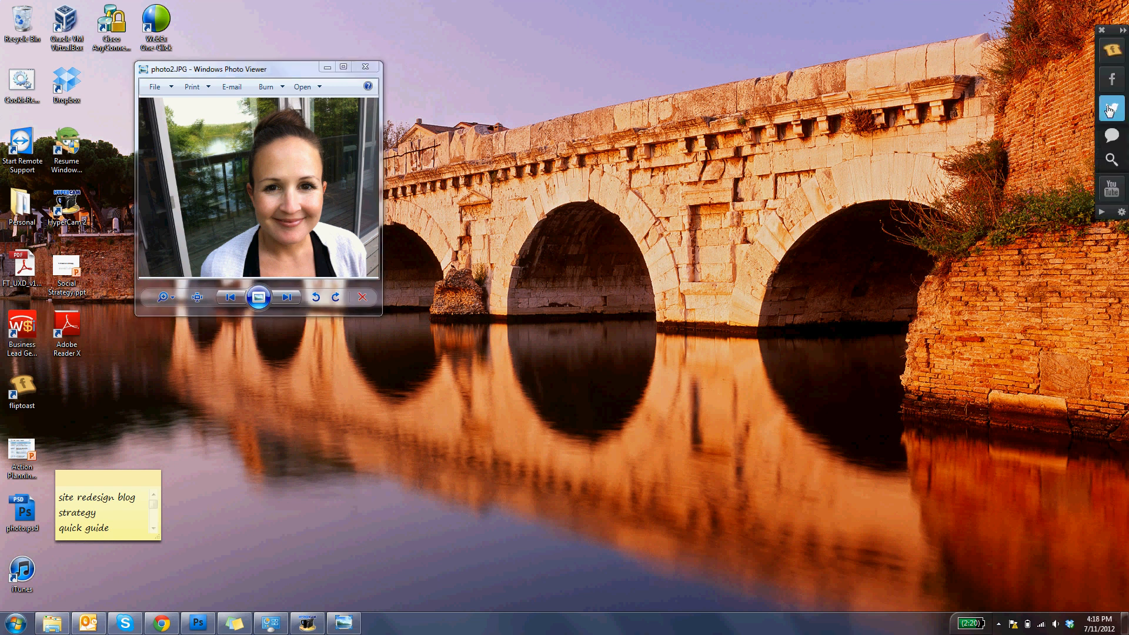
{"action": "mouse_move", "coordinate": [1112, 136]}
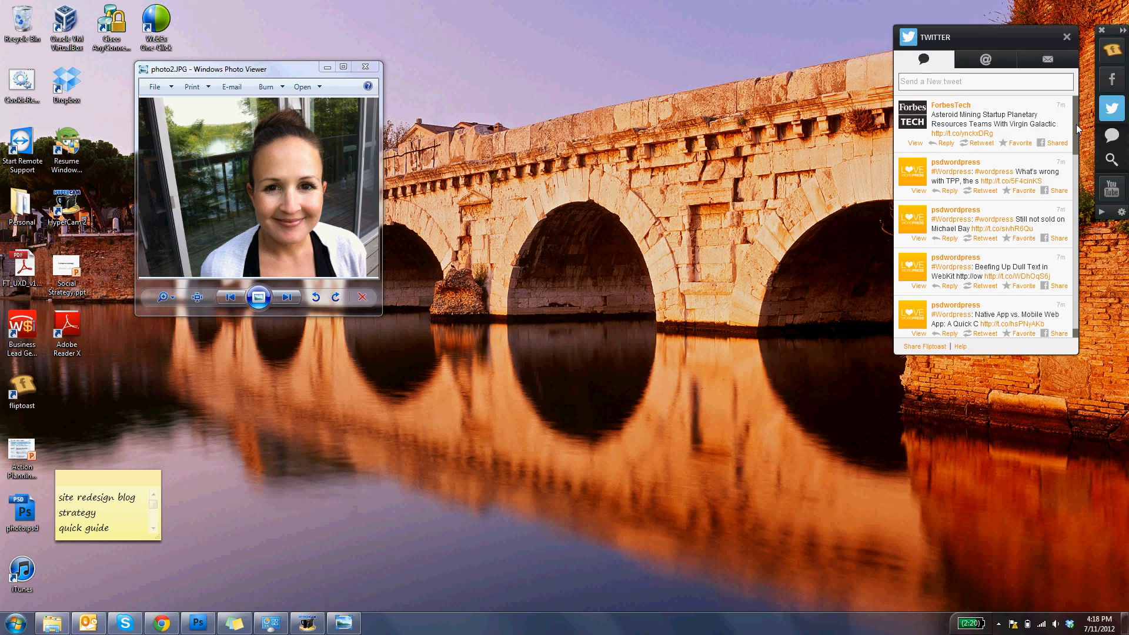
Scroll down through the recent tweets in the Twitter news feed.
{"action": "scroll", "scroll_direction": "down", "scroll_amount": 3}
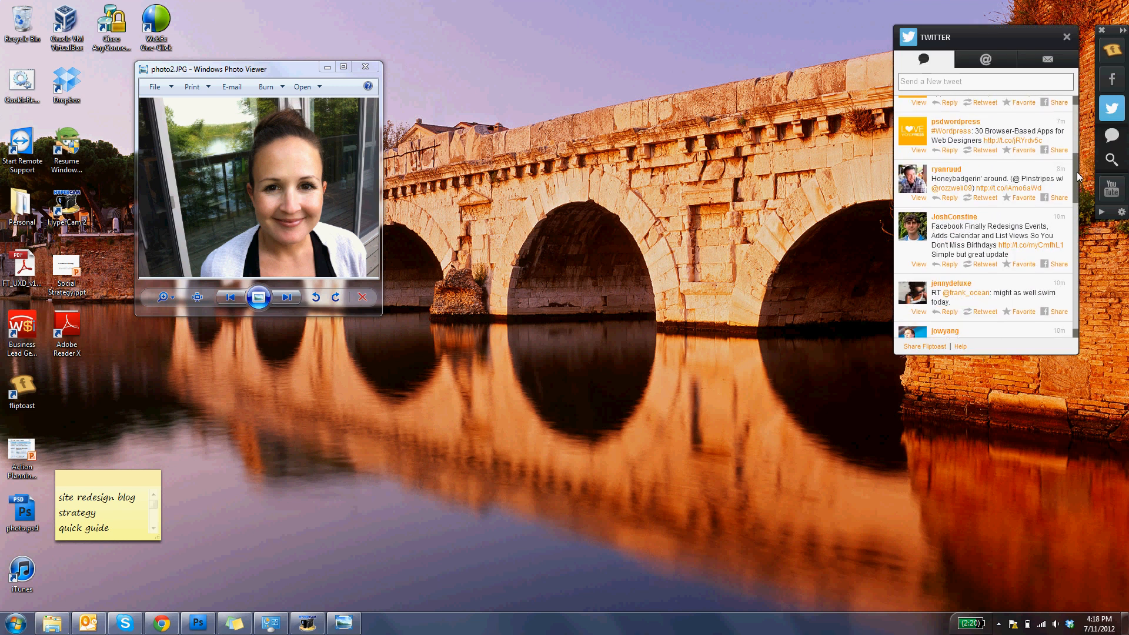
{"action": "scroll", "scroll_direction": "down", "scroll_amount": 3}
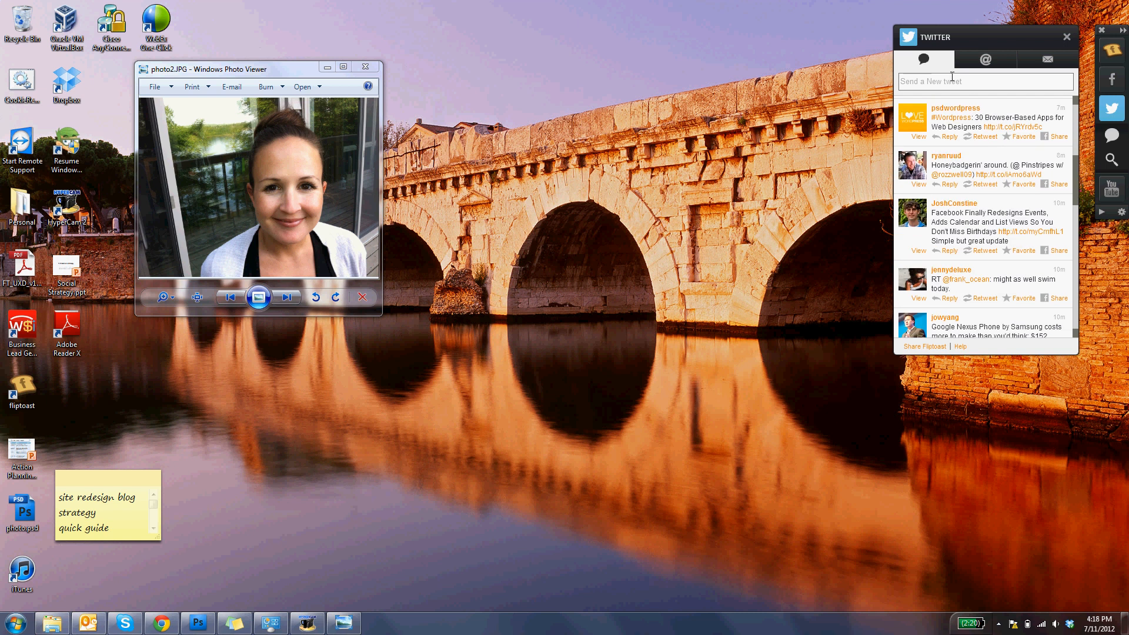
Start a direct message to a chosen recipient reading 'hello'.
{"action": "left_click", "coordinate": [985, 59]}
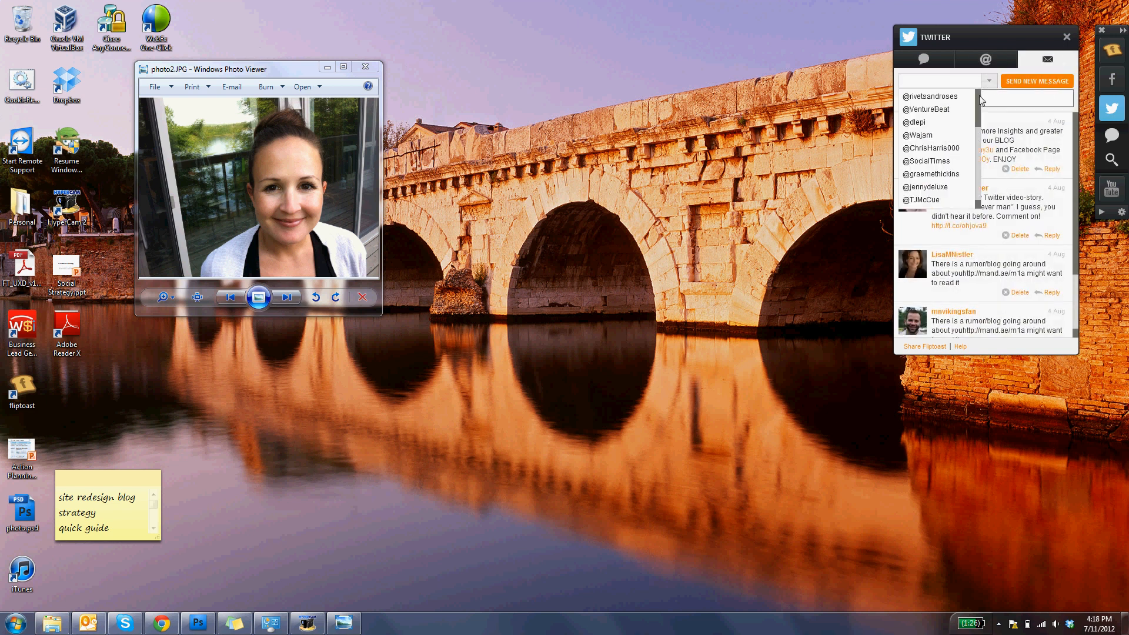
{"action": "left_click", "coordinate": [930, 148]}
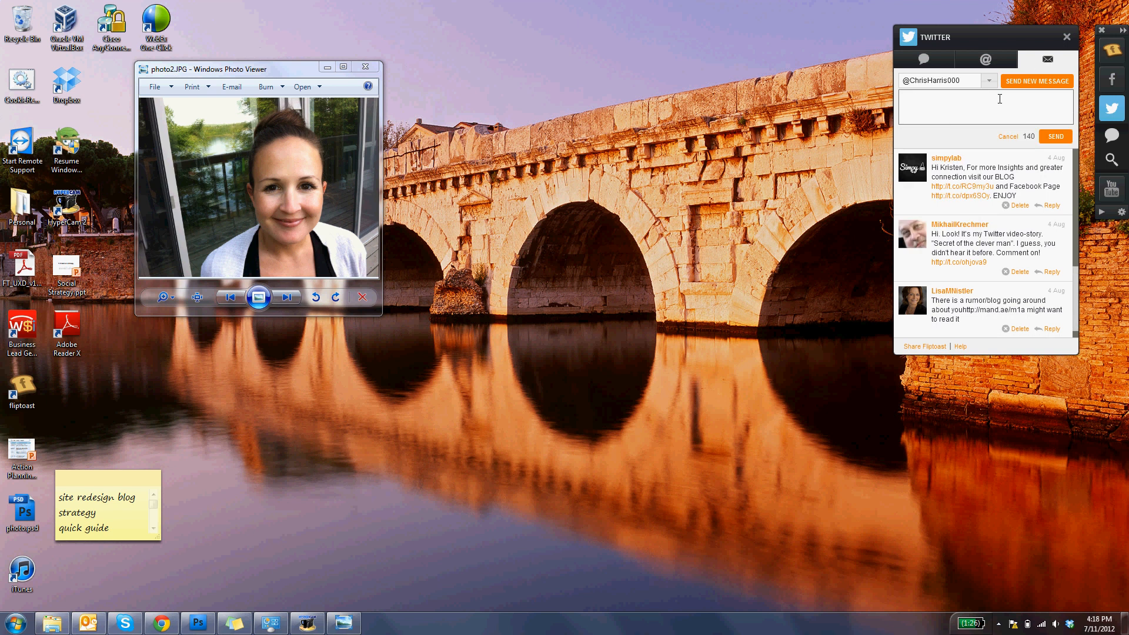
{"action": "type", "text": "hello"}
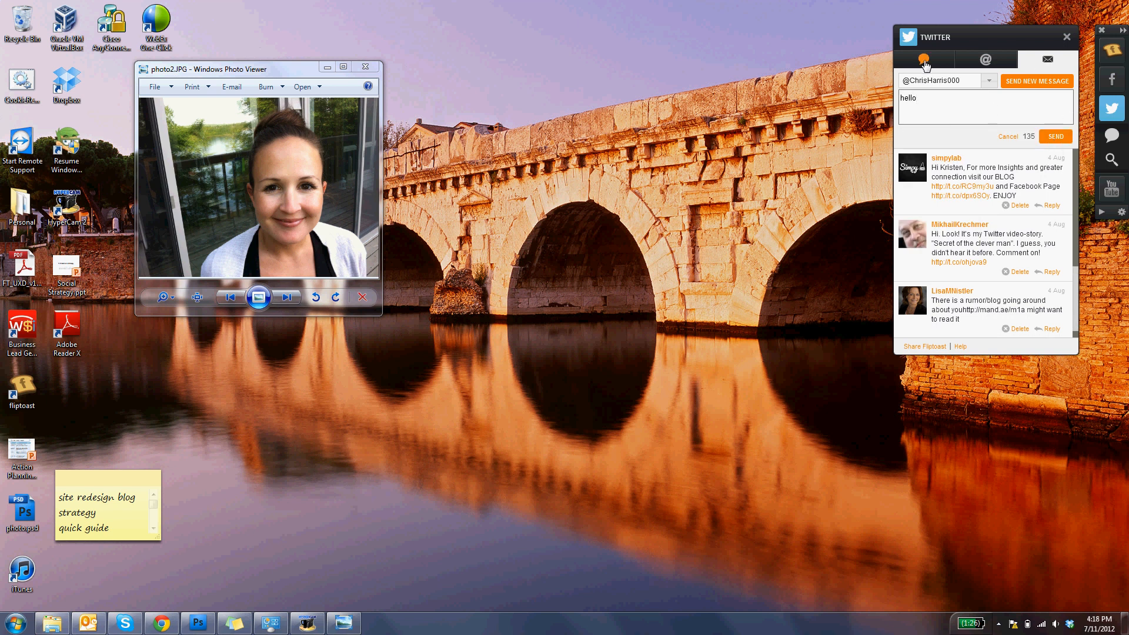
Switch the Twitter panel back to the home tweet timeline.
{"action": "left_click", "coordinate": [924, 59]}
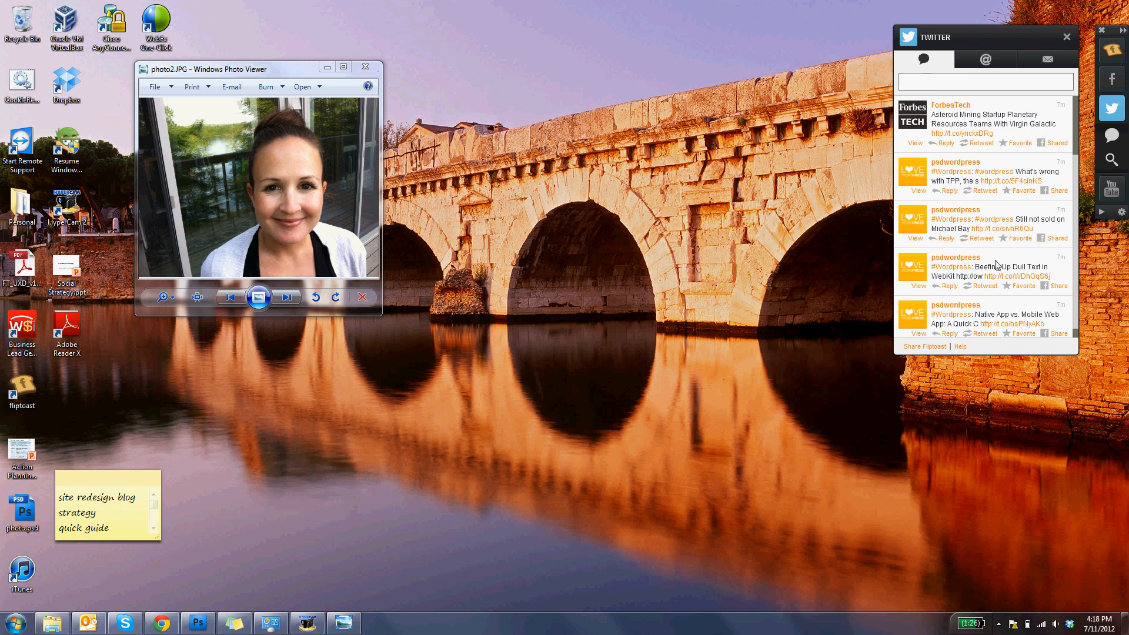
{"action": "mouse_move", "coordinate": [1071, 304]}
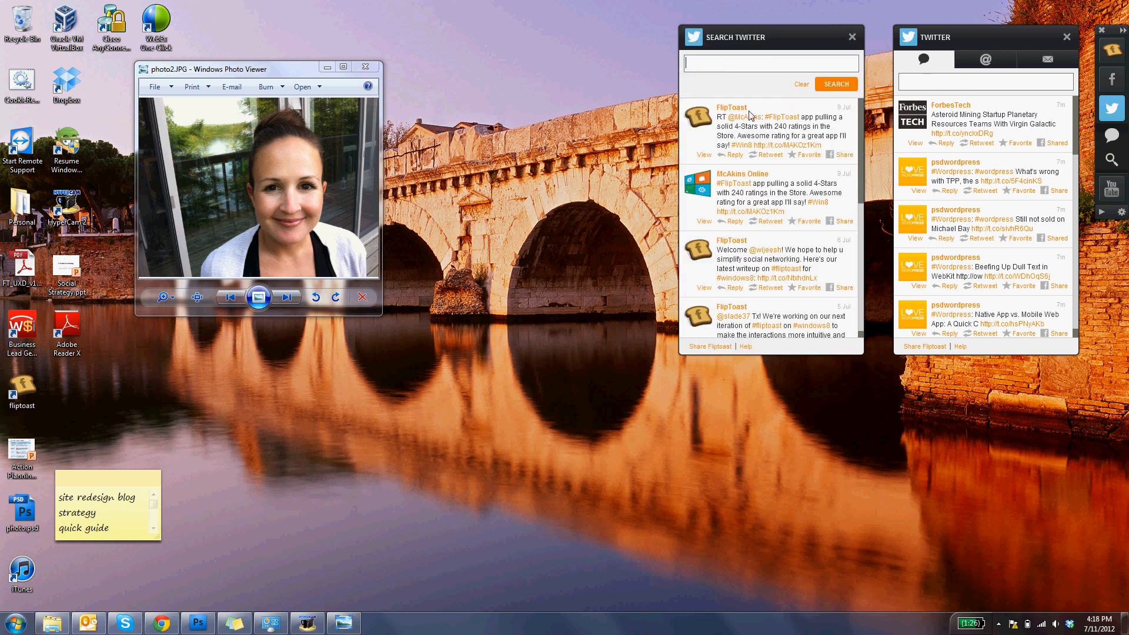
Search Twitter for 'windows' and scroll down through the matching tweets.
{"action": "type", "text": "windows"}
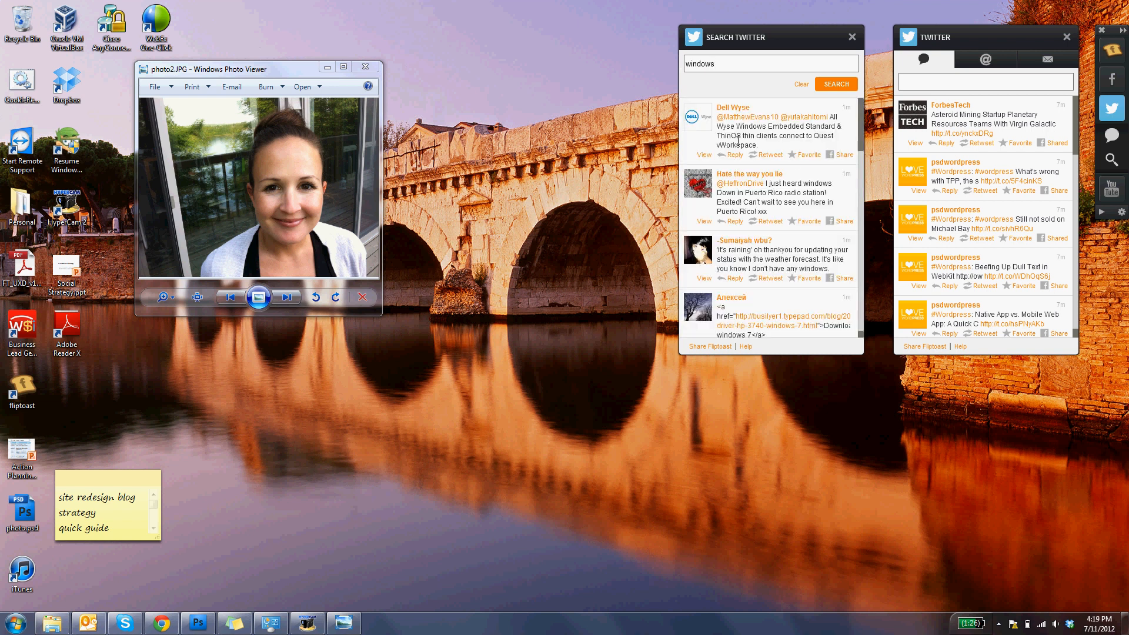
{"action": "mouse_move", "coordinate": [792, 246]}
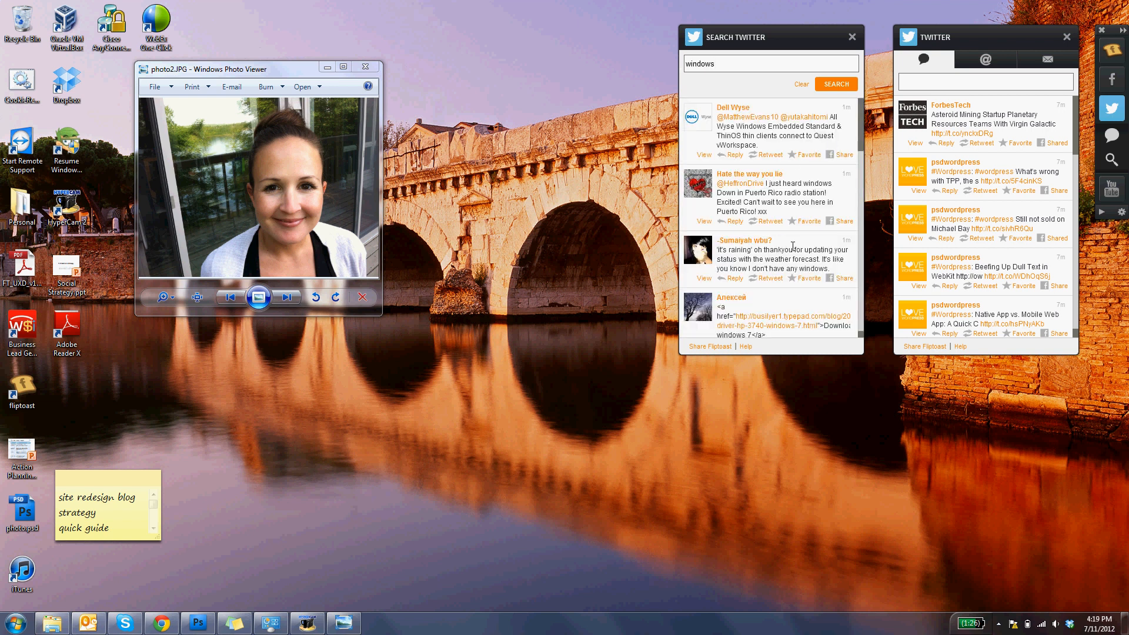
{"action": "scroll", "scroll_direction": "down", "scroll_amount": 3}
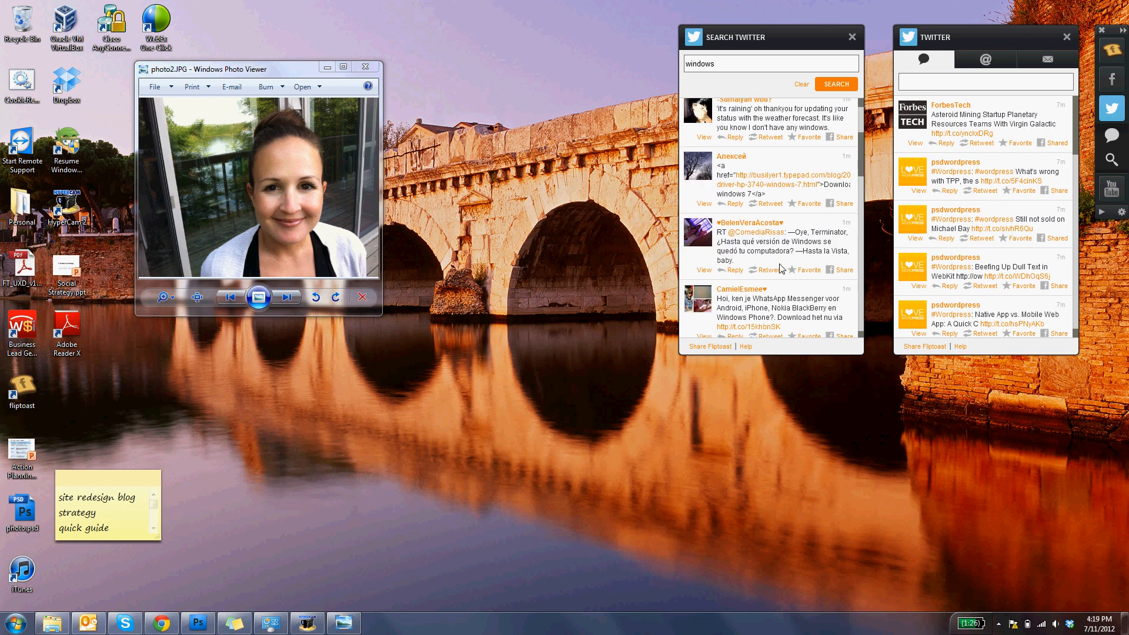
{"action": "scroll", "scroll_direction": "down", "scroll_amount": 3}
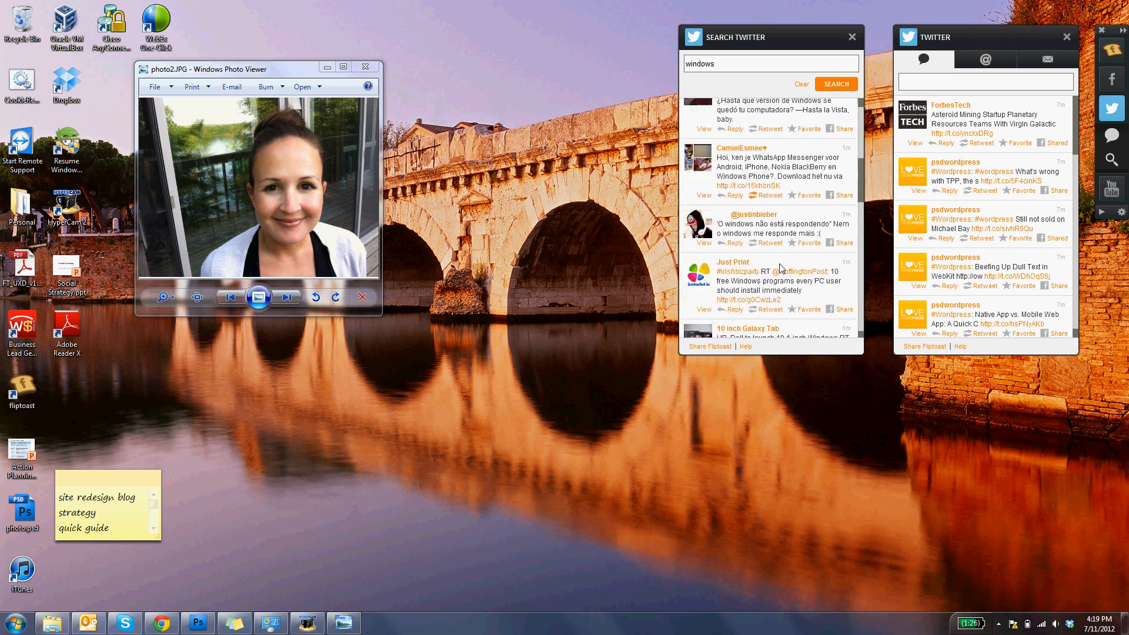